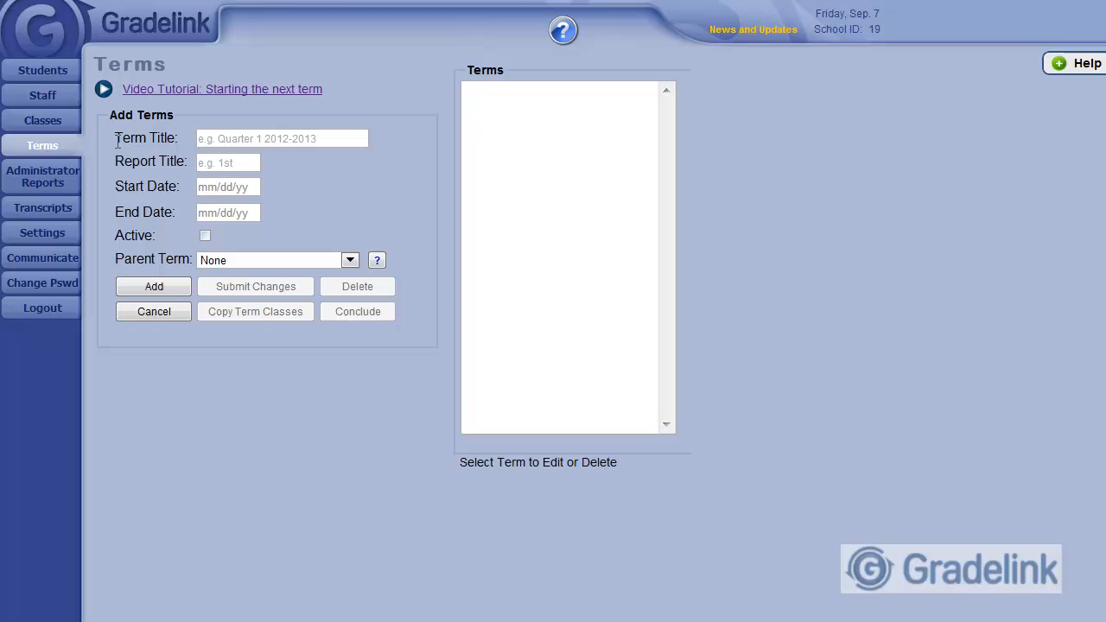
- Enter term title 'Quarter 1 2012-2013' and report title '1'
text(Q)
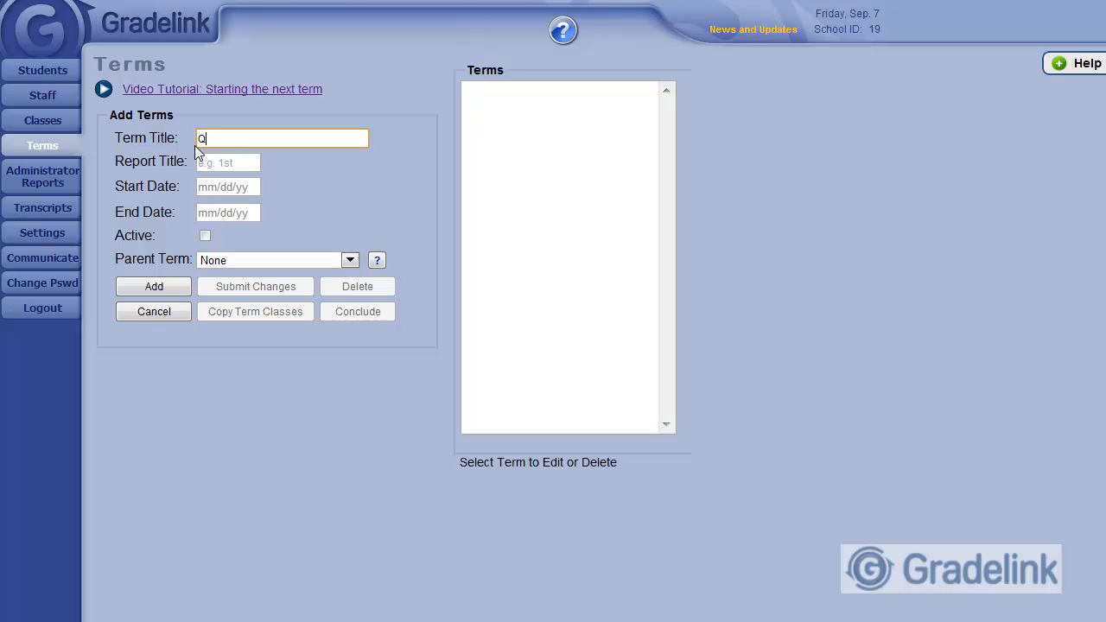
text(uarter 1)
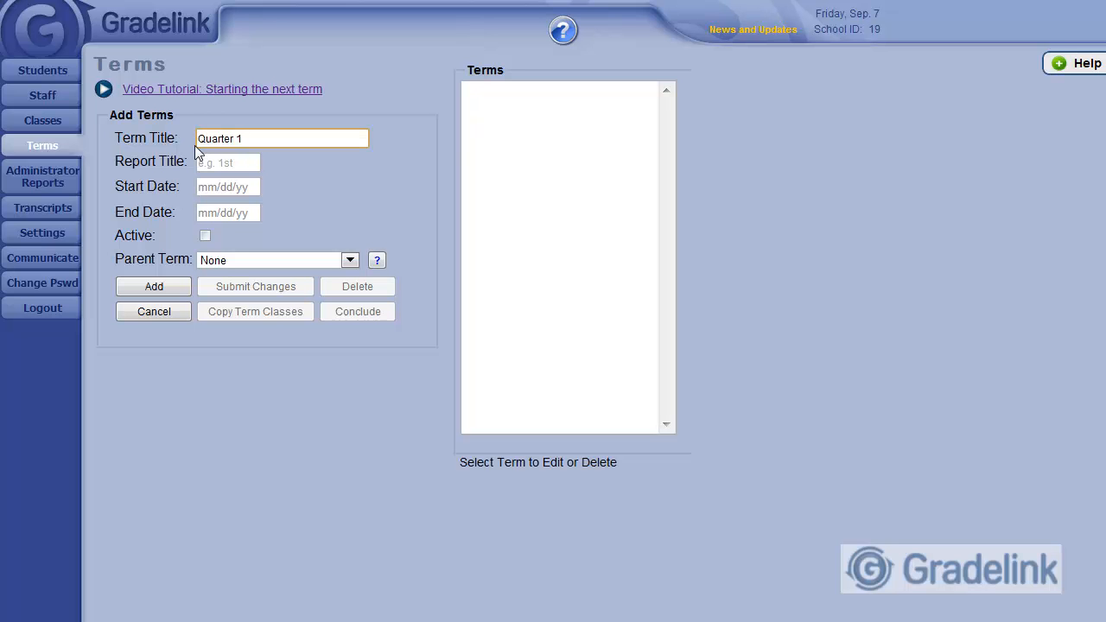
text(2012-2)
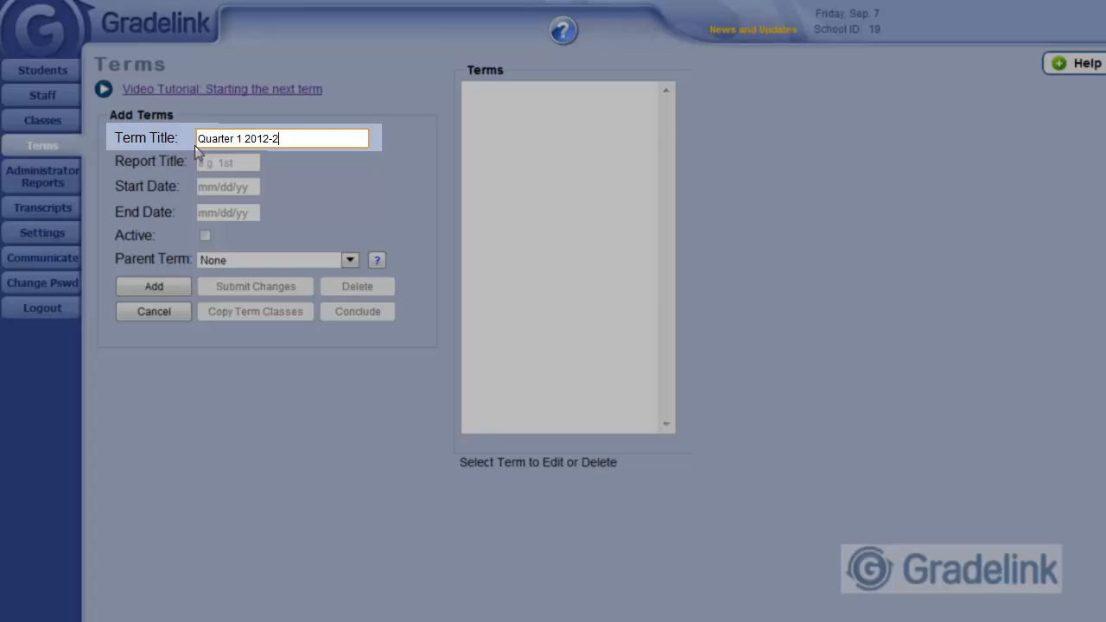
text(013)
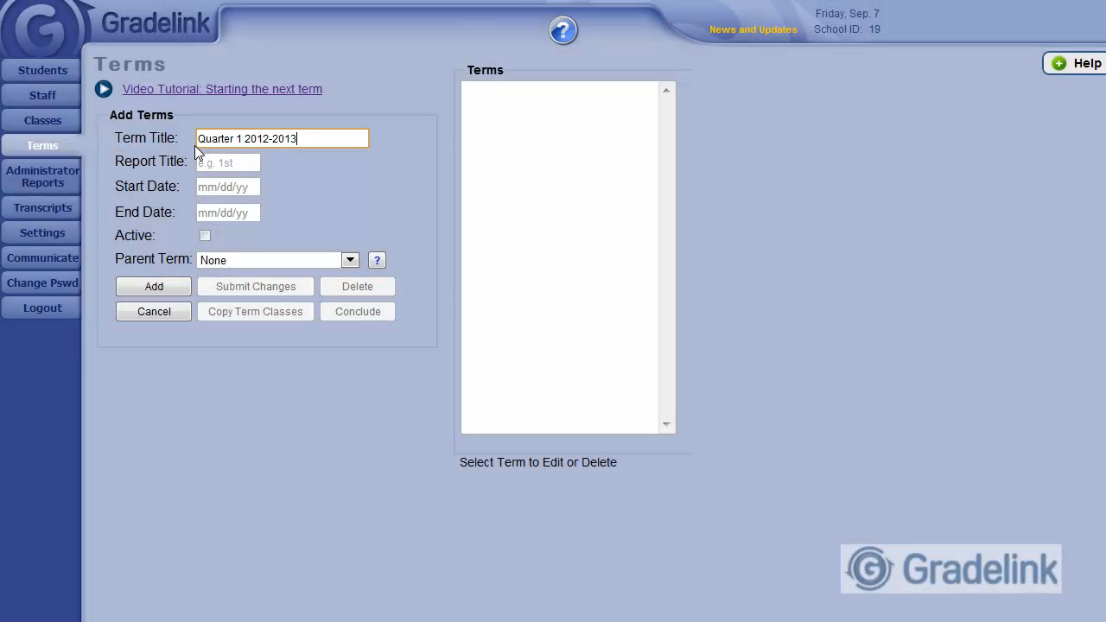
click(228, 163)
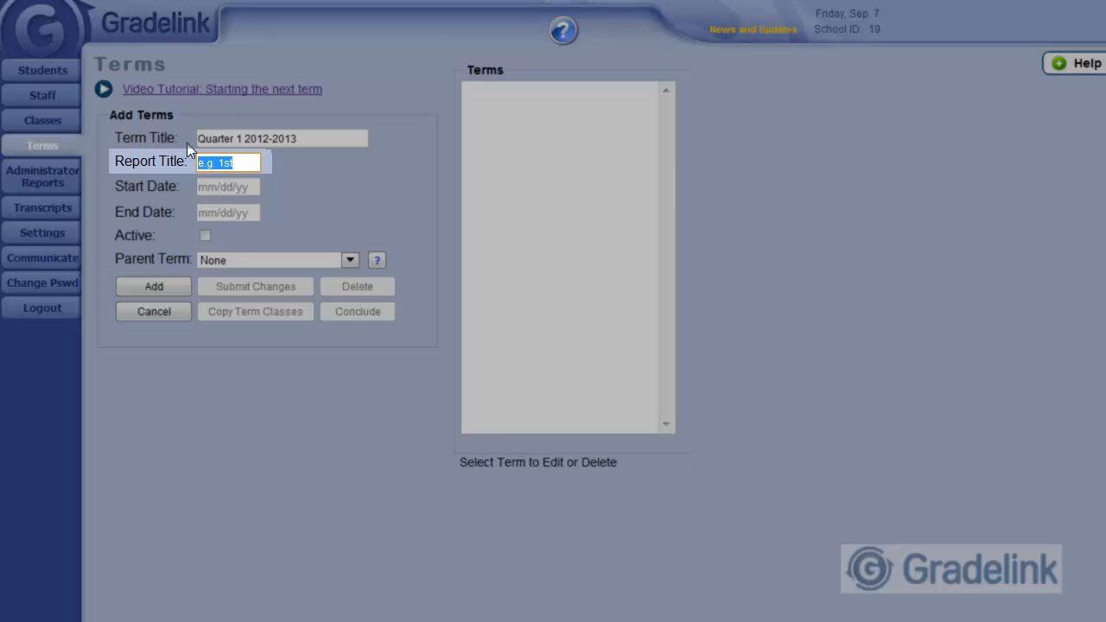
text(1)
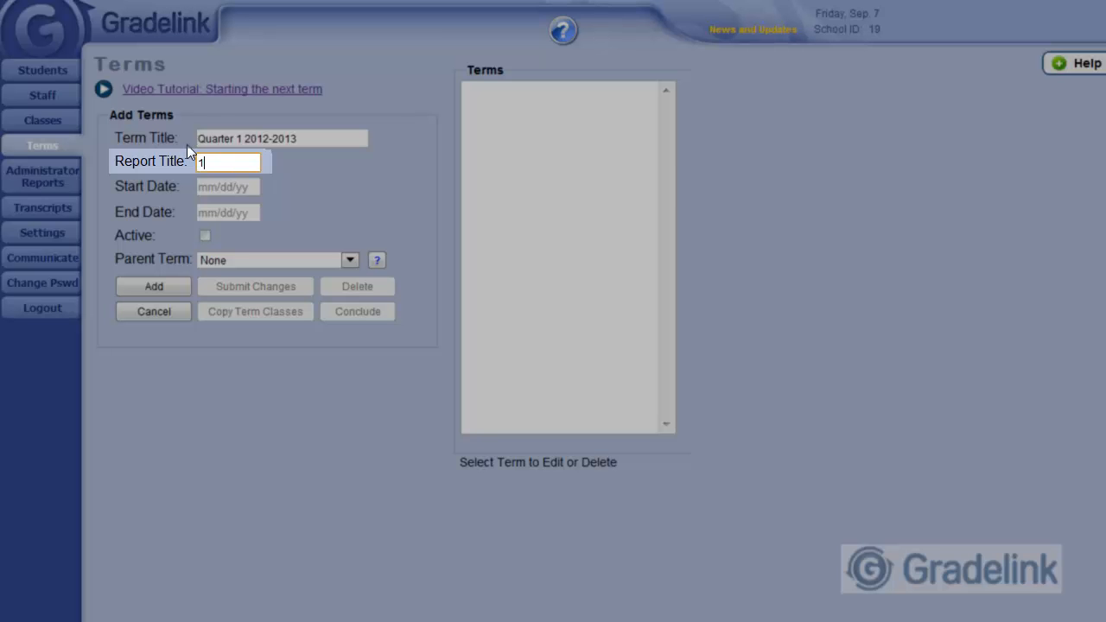
- Set dates 09/03/2012 to 10/26/2012, mark the term active, and add it
click(228, 187)
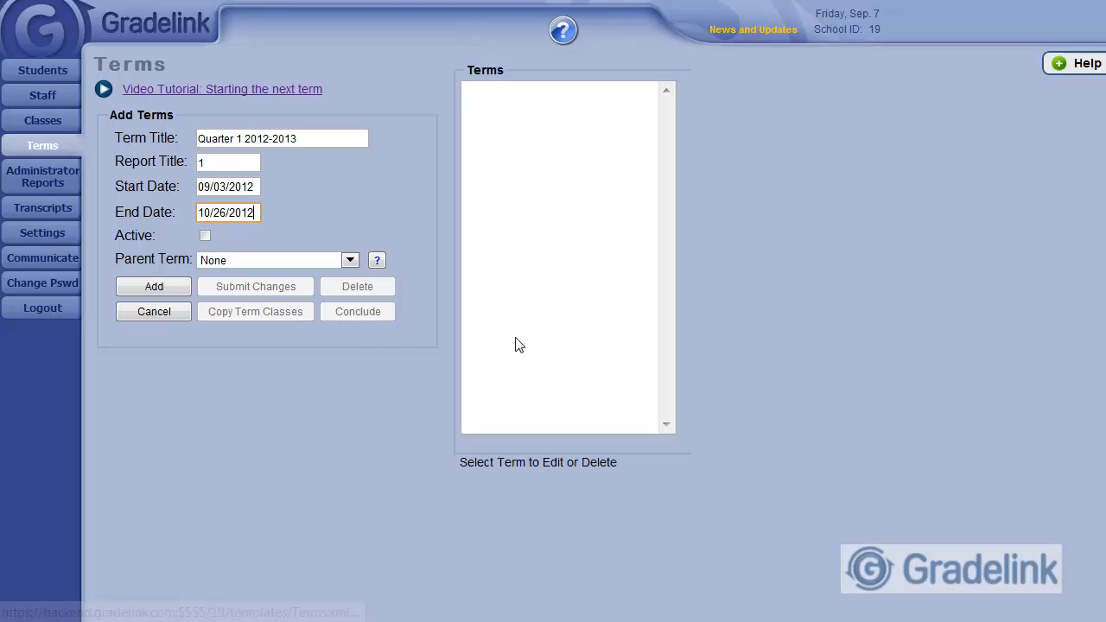
mouse_move(252, 239)
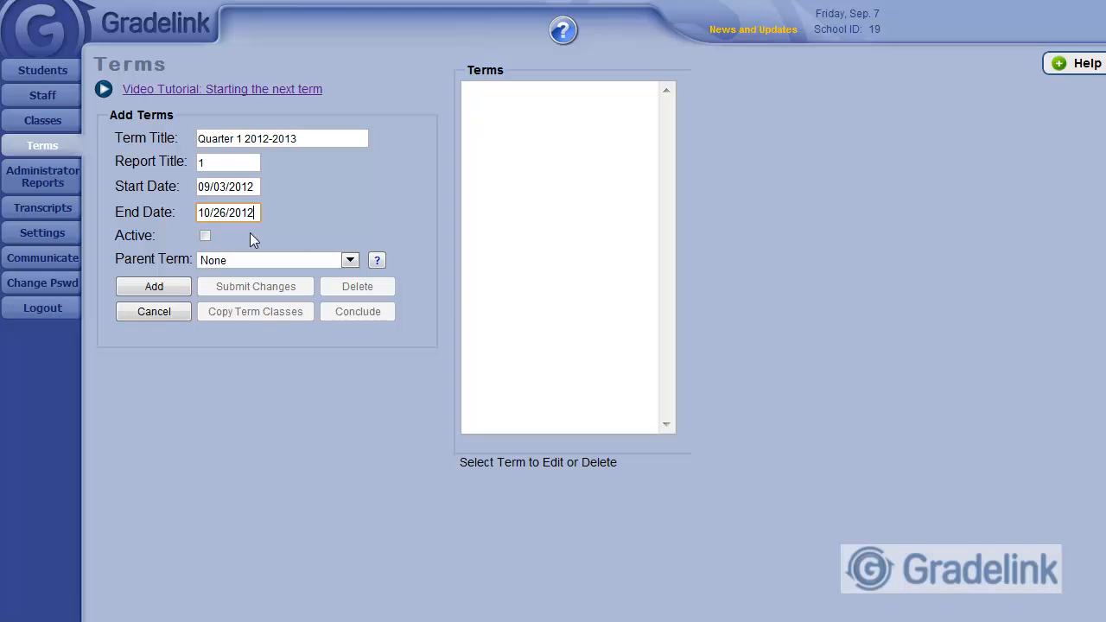
click(206, 235)
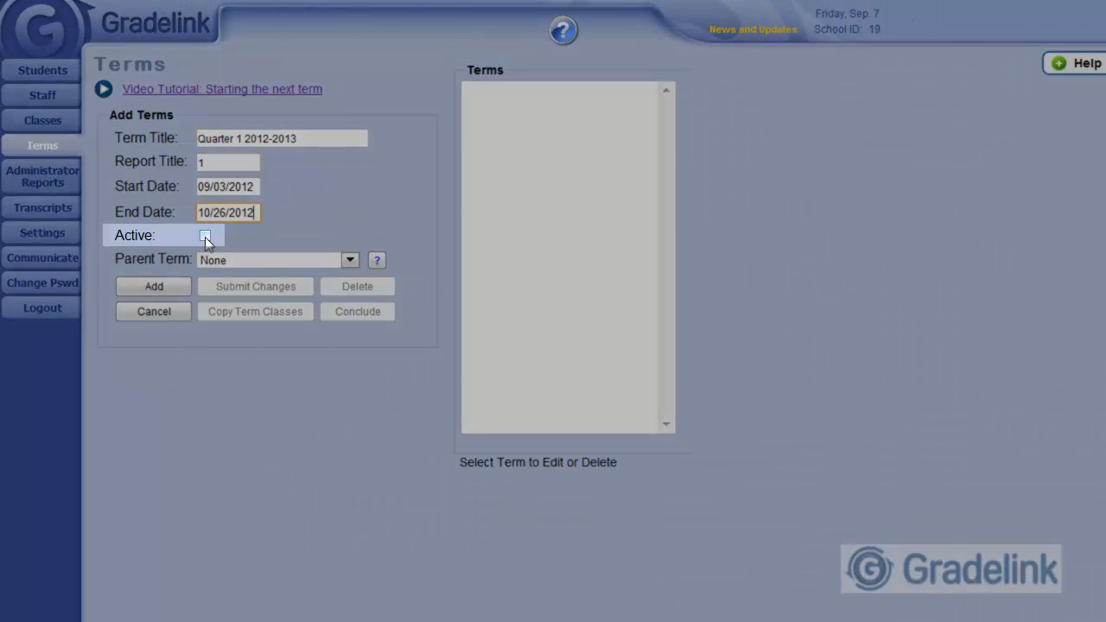
click(205, 235)
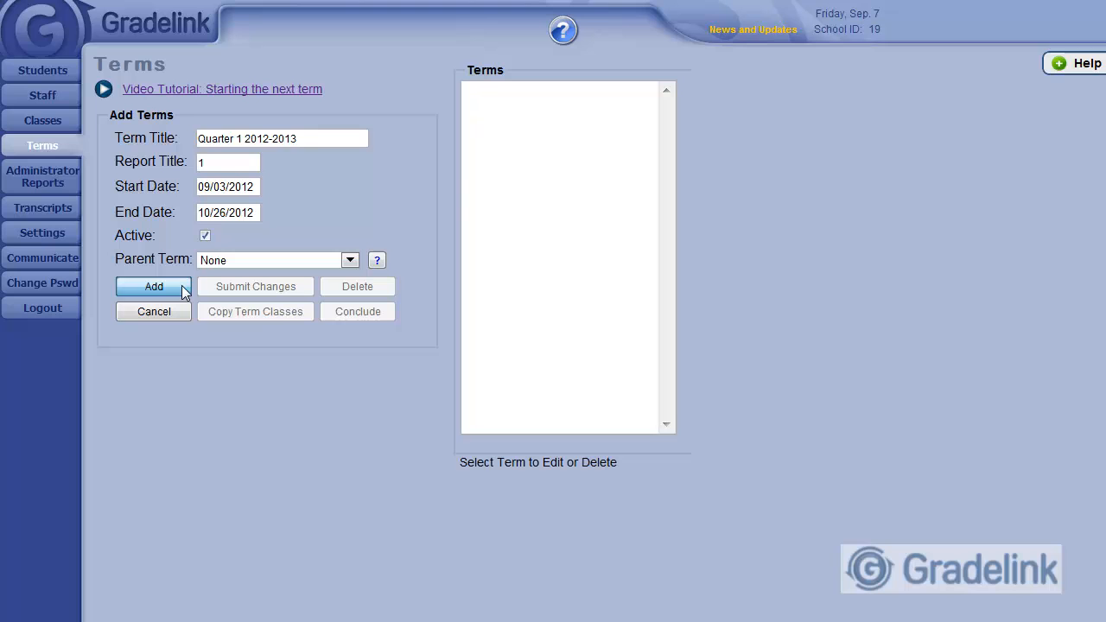
click(153, 287)
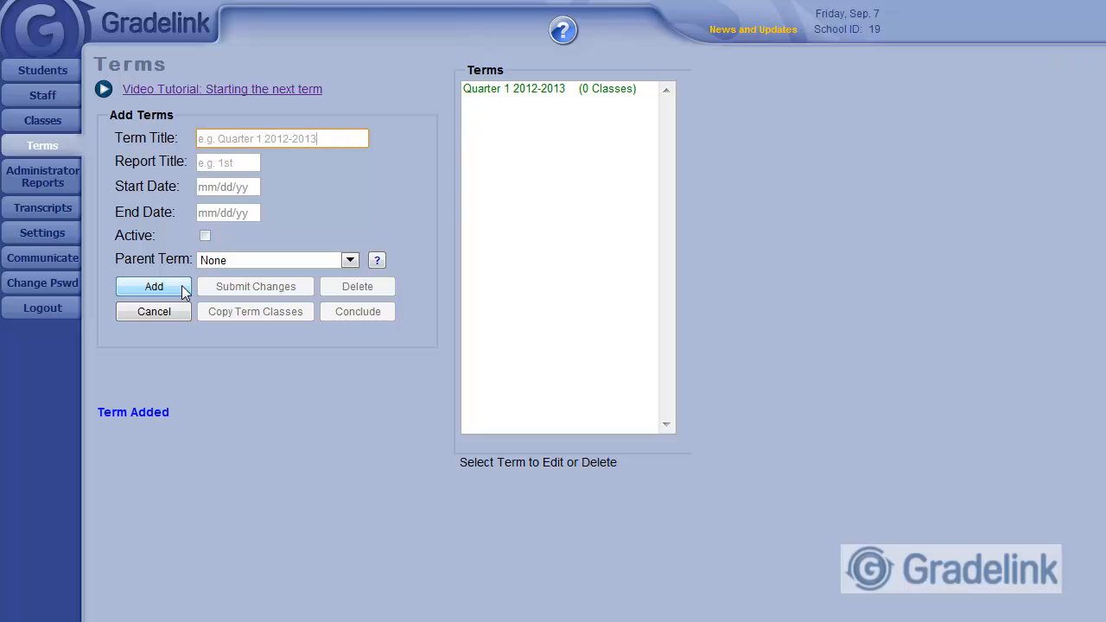
- Add term 'Semester 1 2012-2013' with report title 'Sem 1', 09/03/2012 to 12/31/2012
click(153, 287)
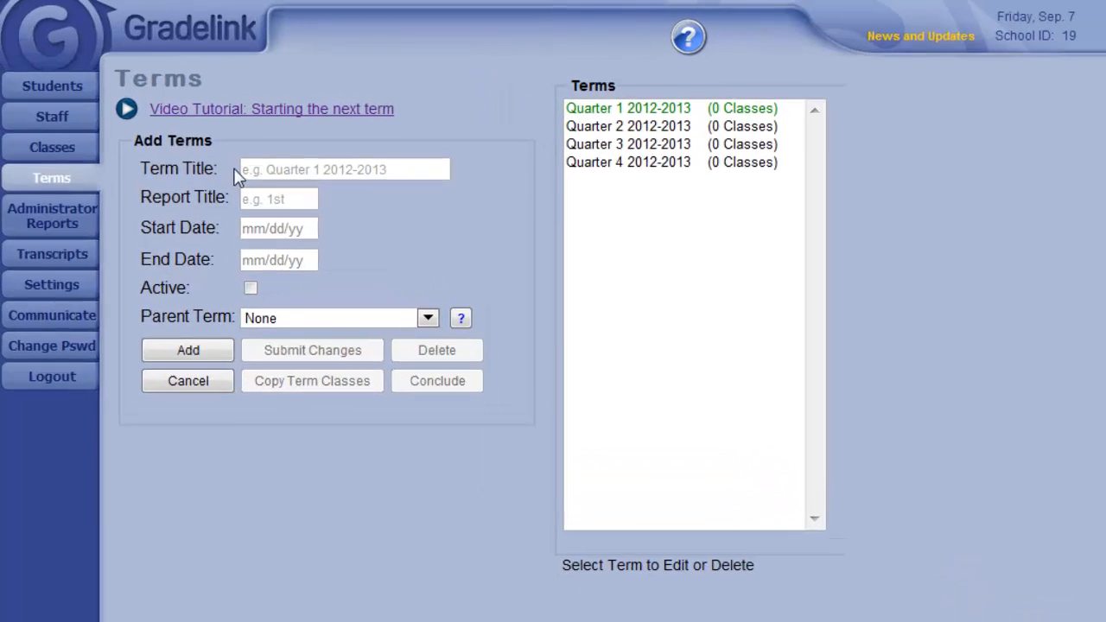
text(Semester 1)
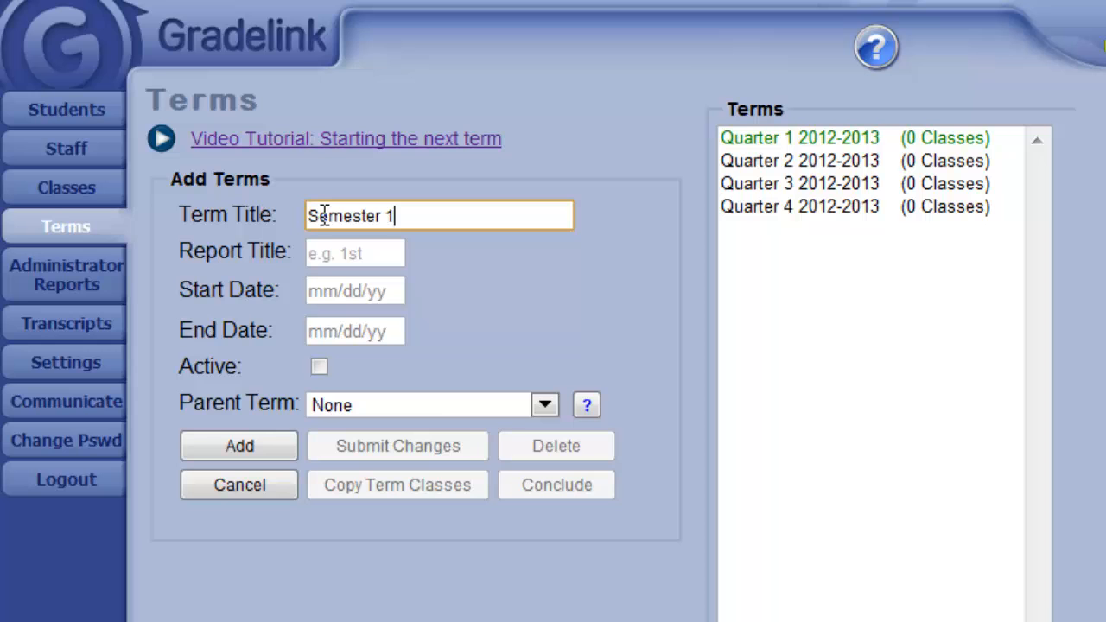
text(2012-20)
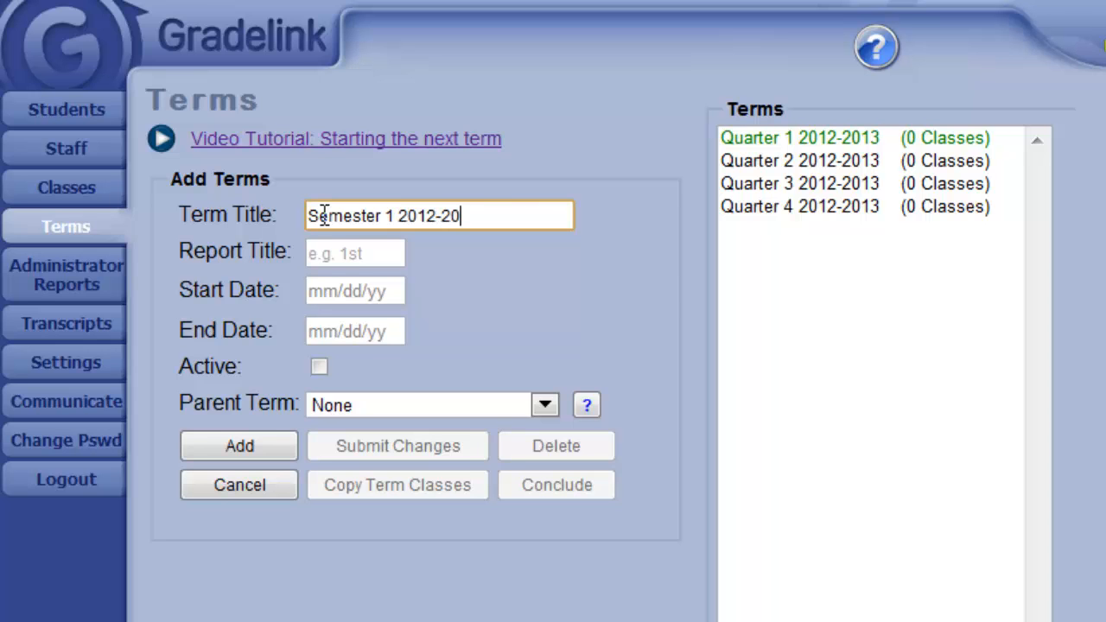
text(Sem 1)
click(355, 332)
text(12/31/2012)
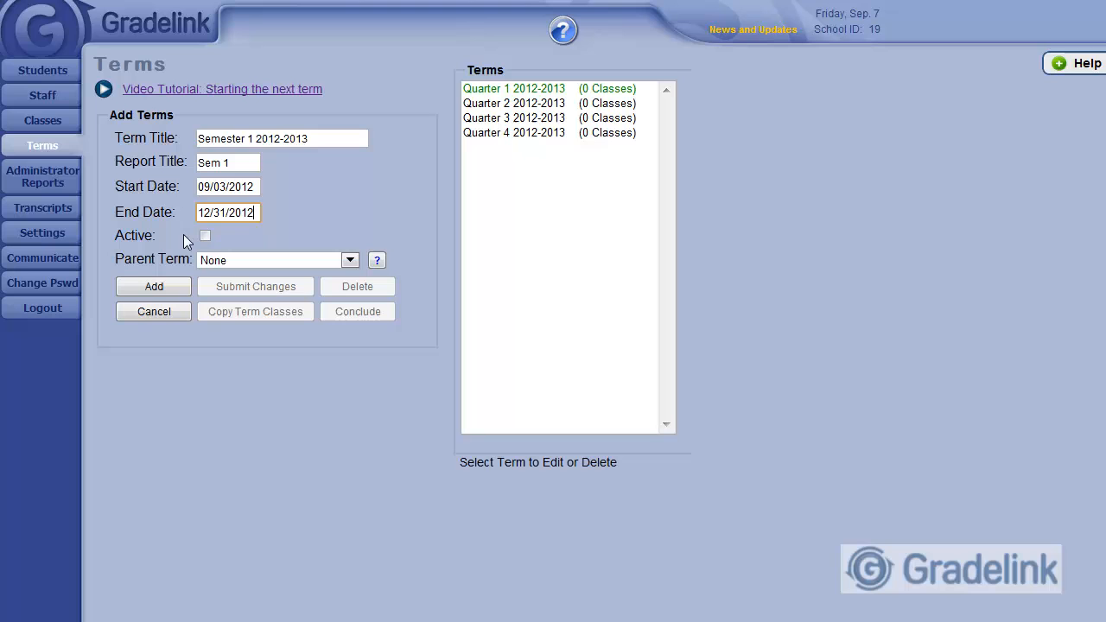
click(154, 287)
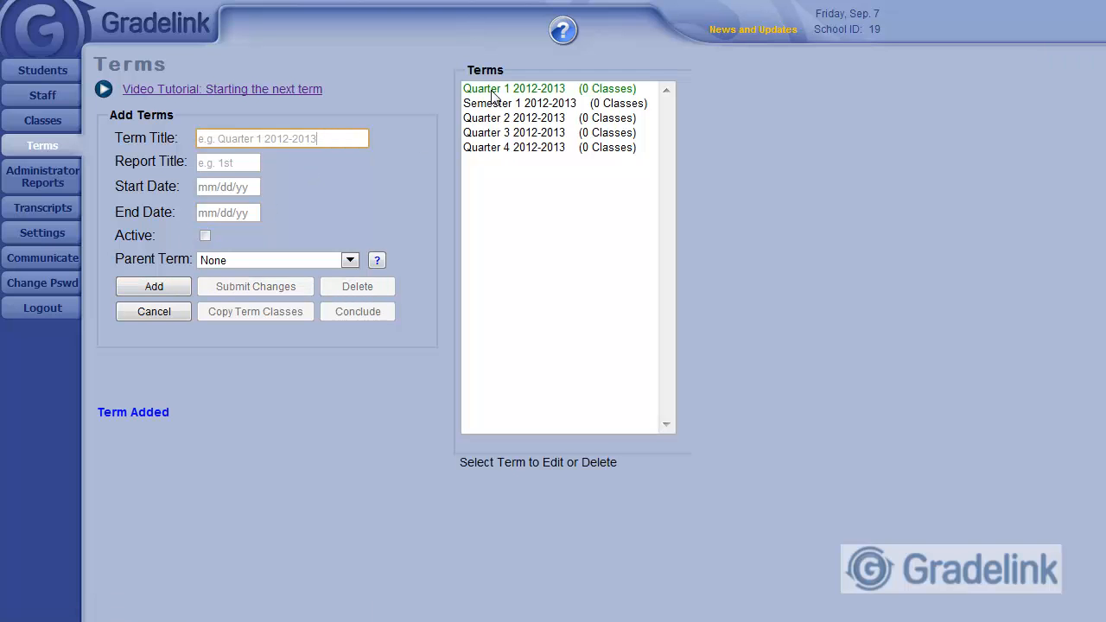
- Give Quarter 1 2012-2013 the parent term Semester 1 2012-2013 and submit the change
click(513, 89)
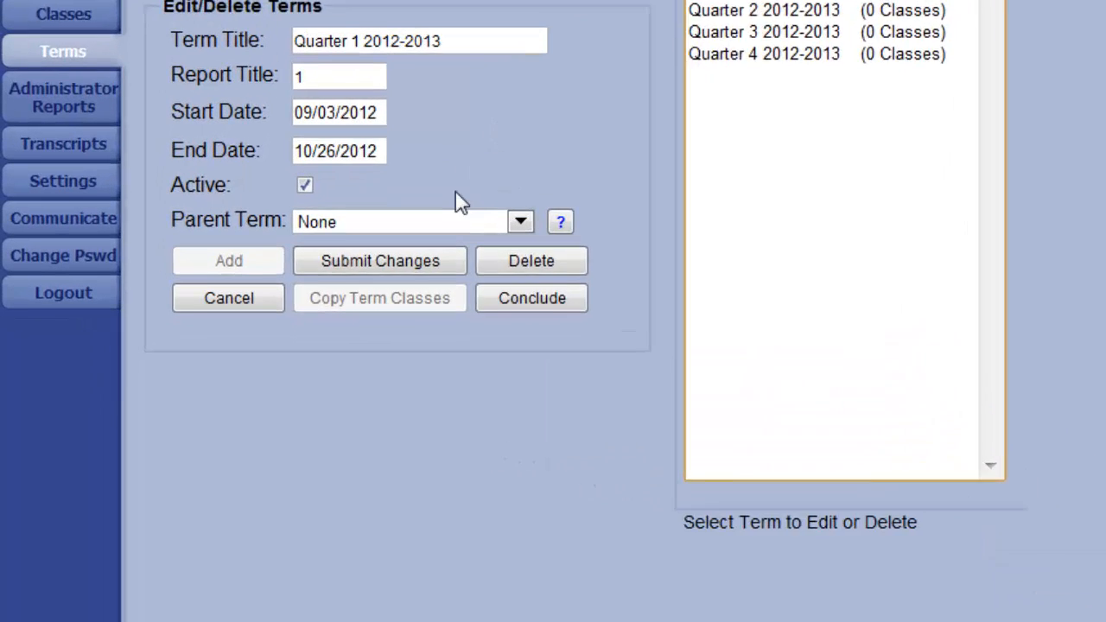
click(521, 221)
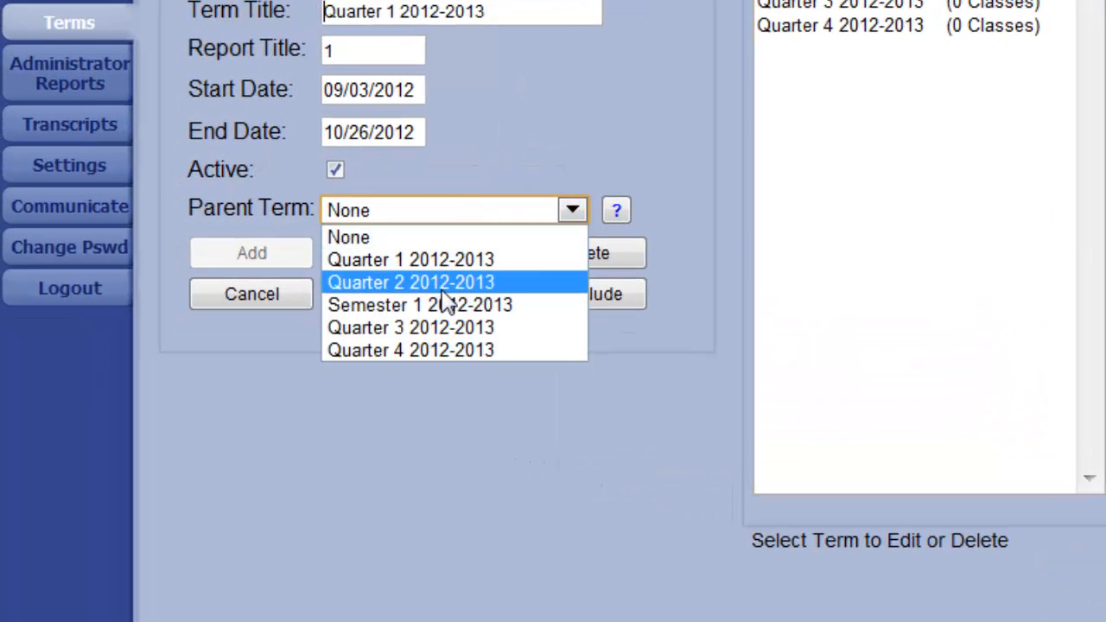
click(418, 304)
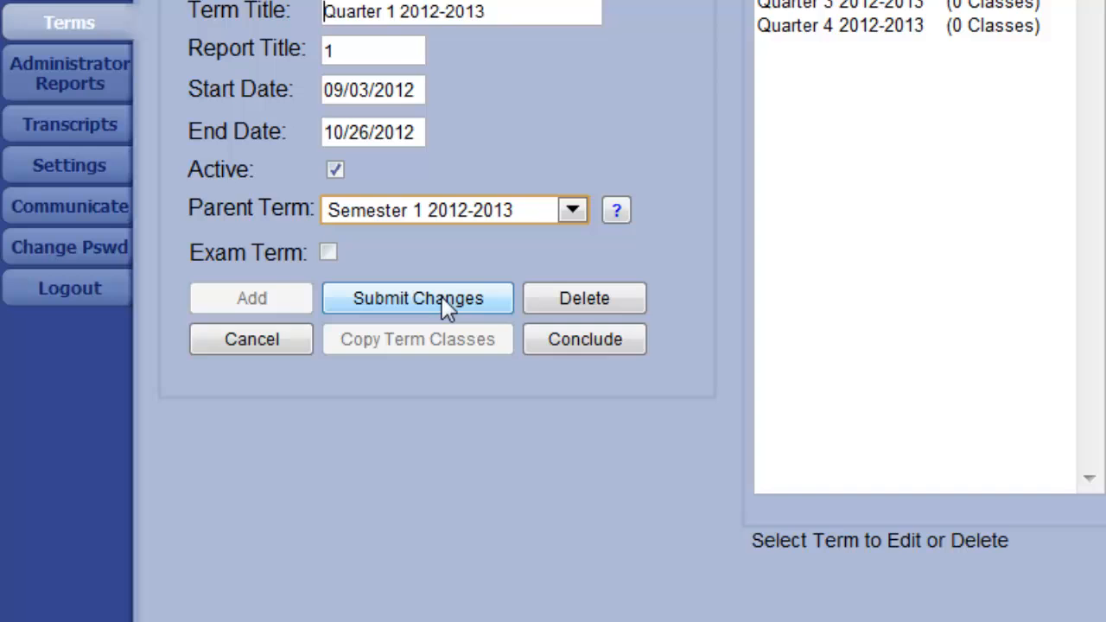
click(418, 298)
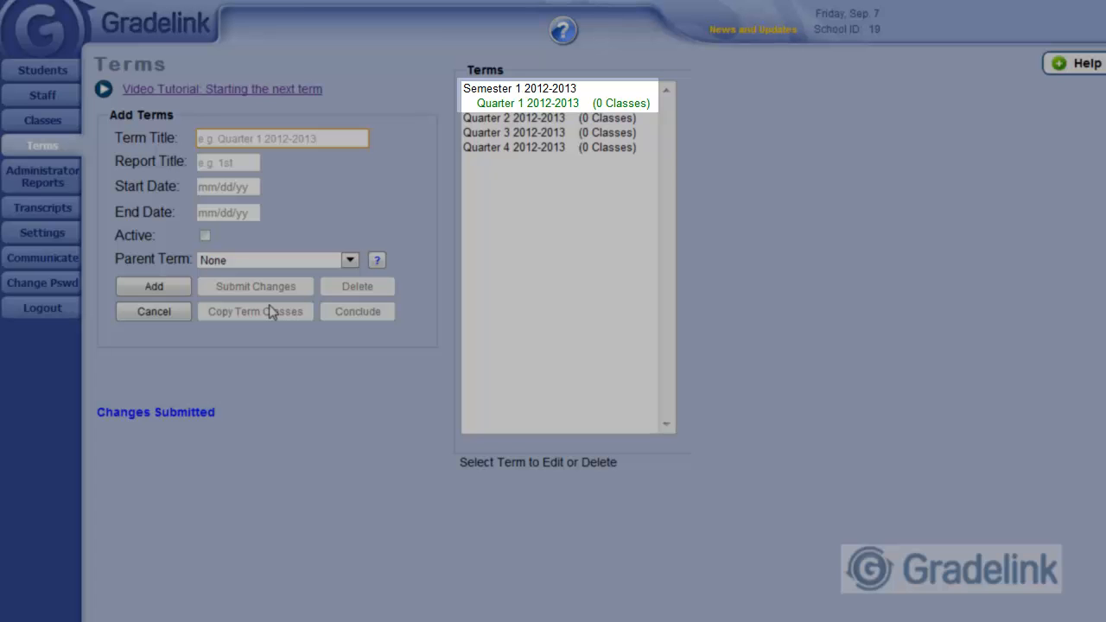
mouse_move(98, 358)
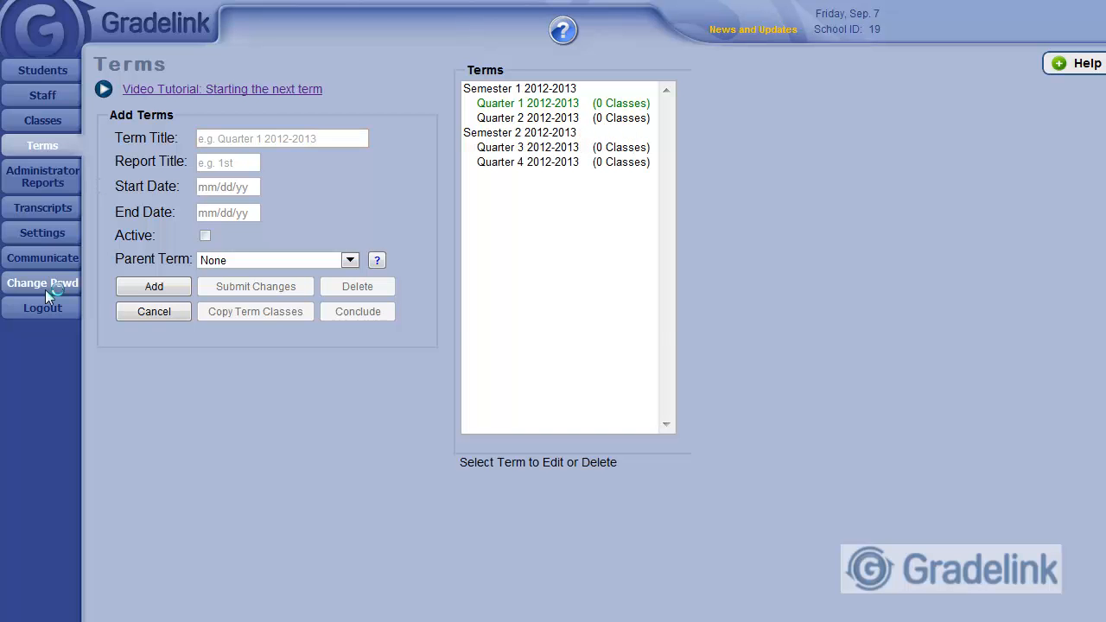
mouse_move(84, 148)
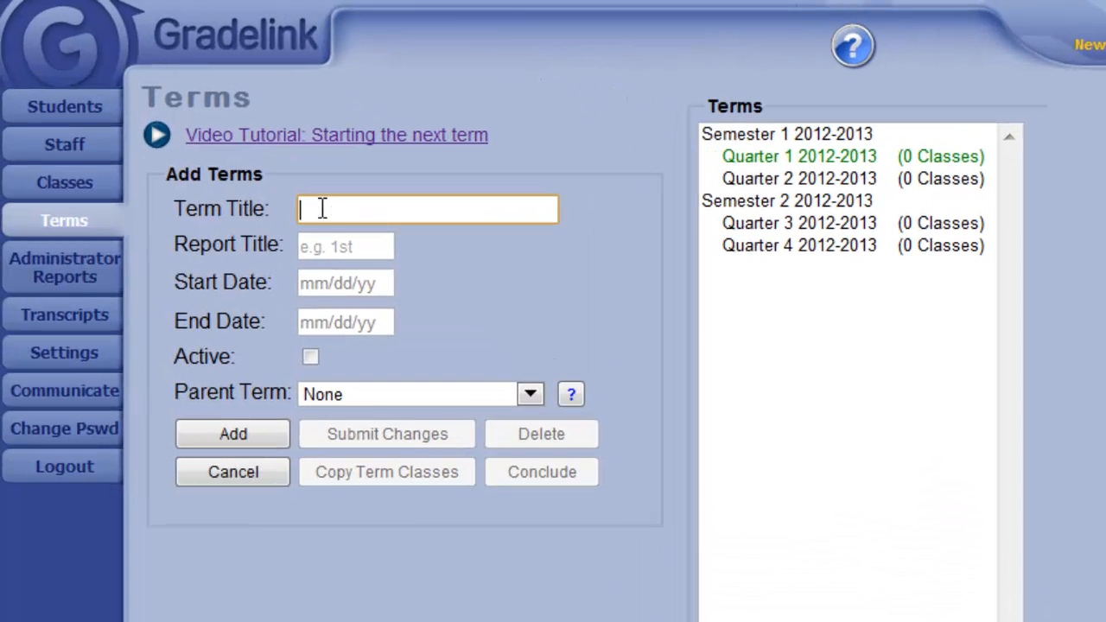
- Enter term title 'Exam 1 2012-2013' and report title 'Ex 1'
text(Exam)
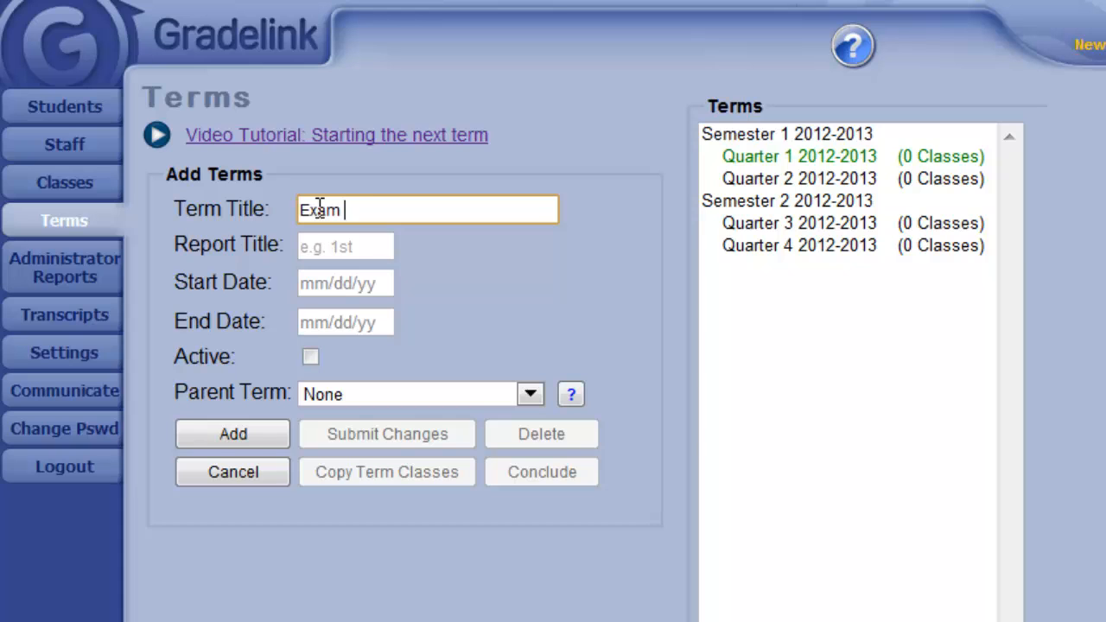
text(1 2012-2)
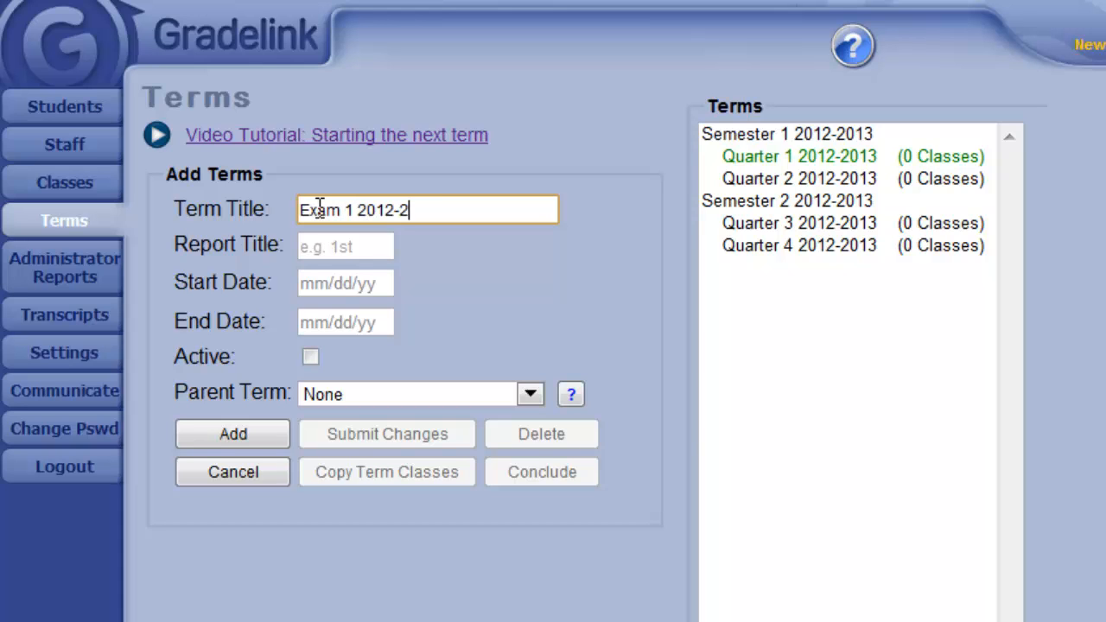
text(013)
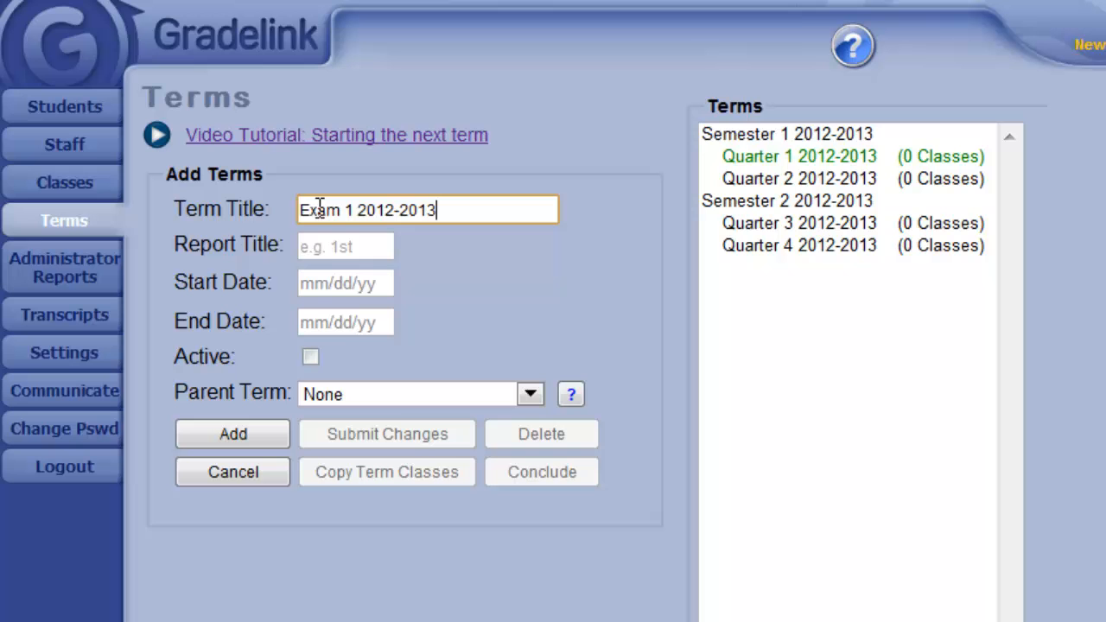
text(Ex 1)
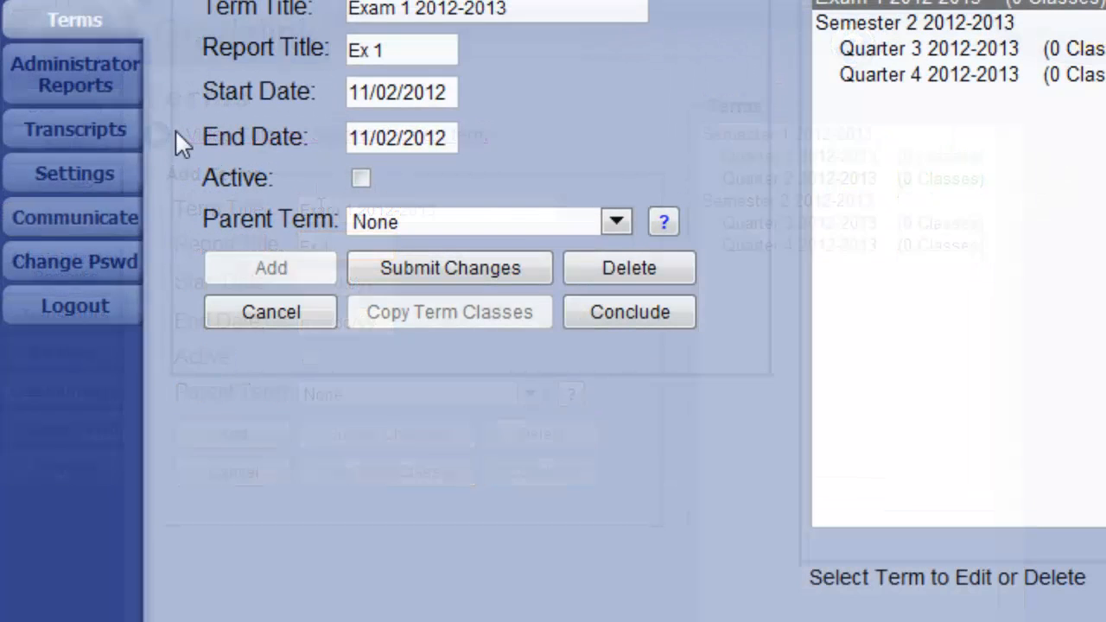
- Give Exam 1 the parent Semester 1 2012-2013 and mark it as an exam term
click(616, 221)
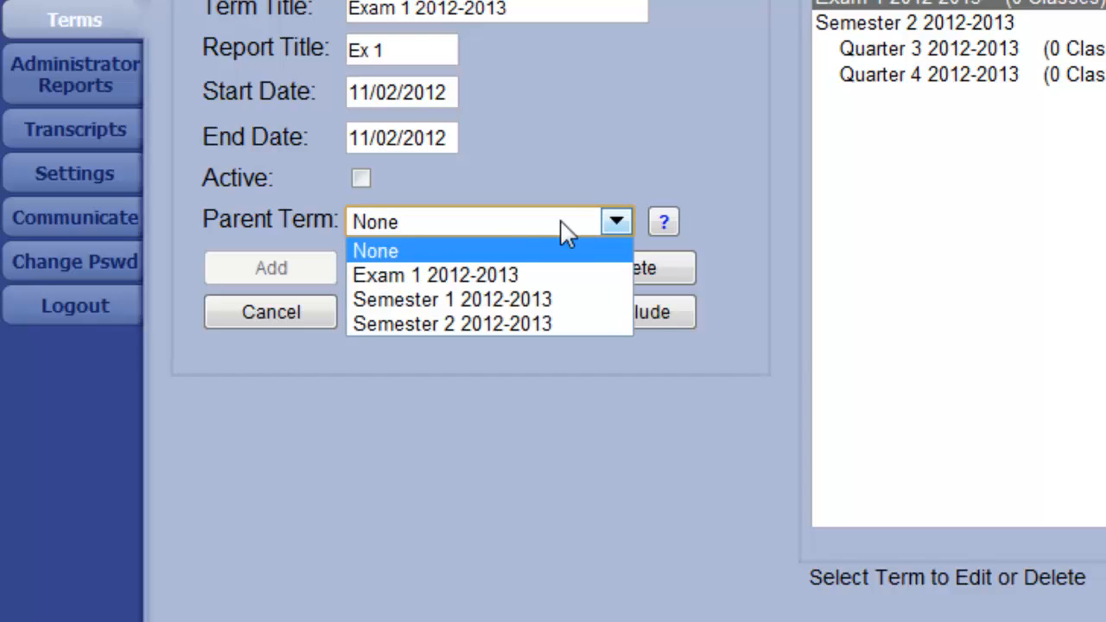
click(453, 299)
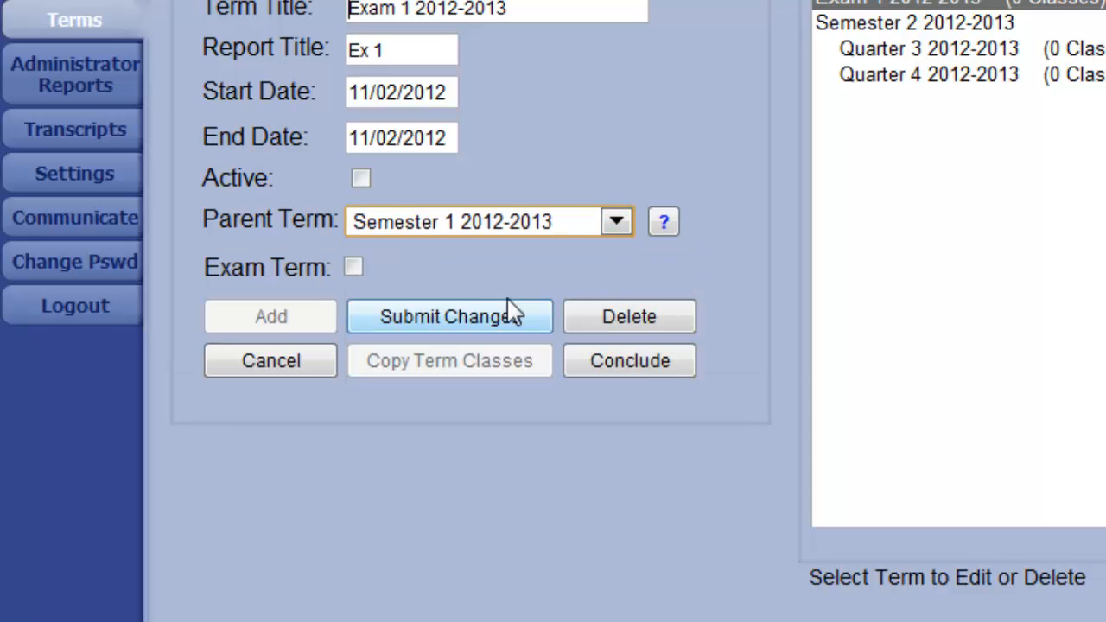
click(352, 266)
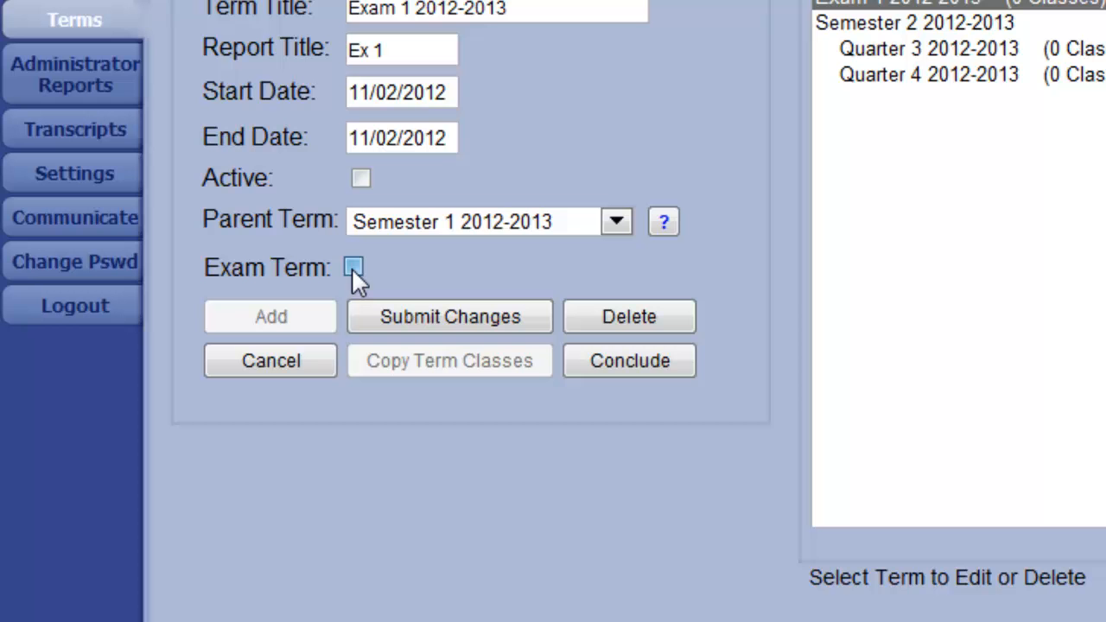
click(353, 266)
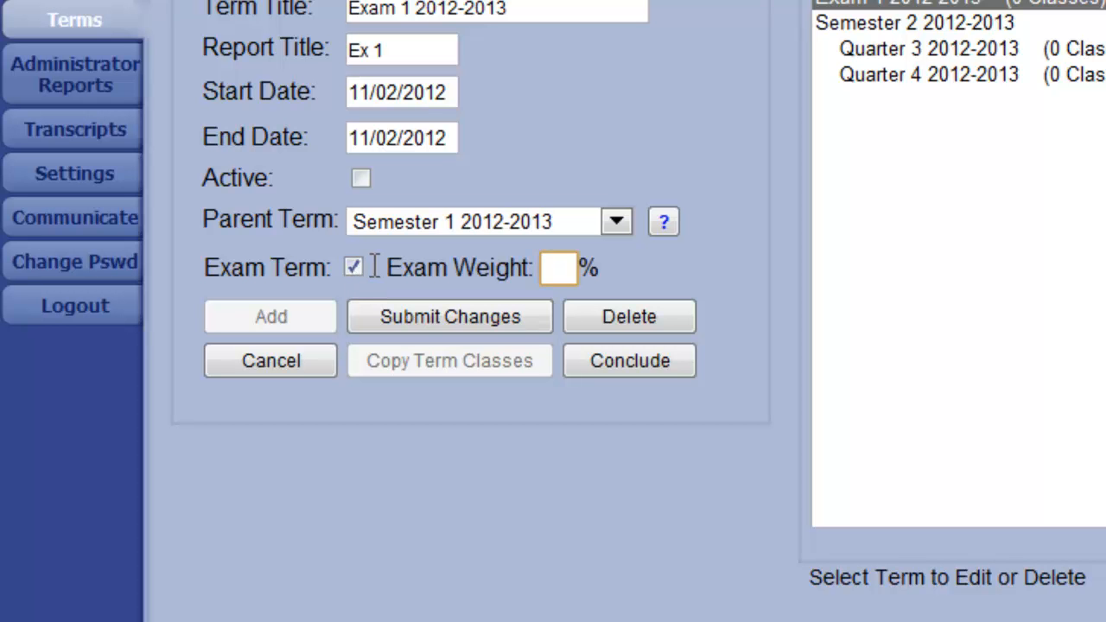